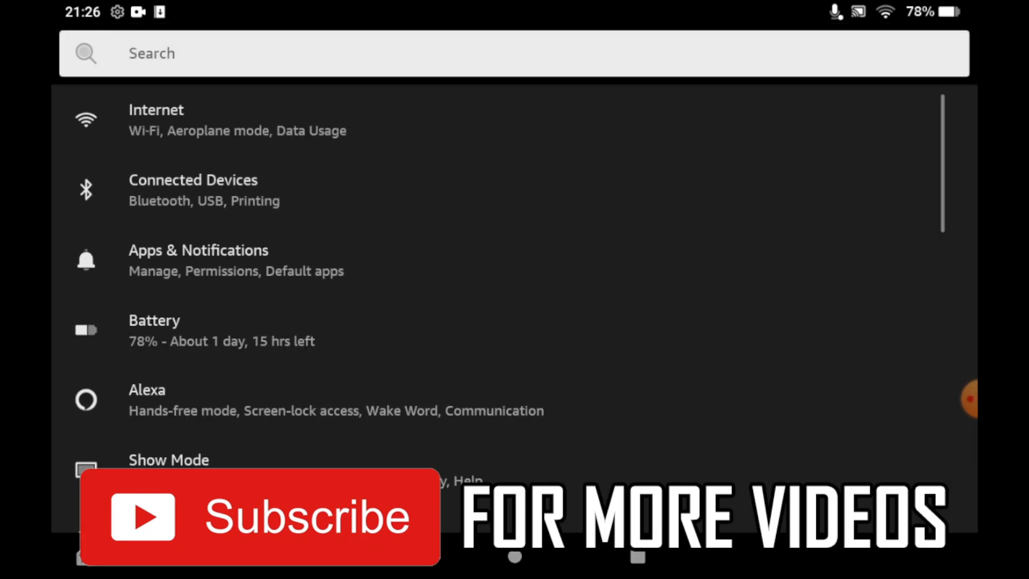
- Navigate through Device Options to the Date & Time settings page
scroll(down, 3)
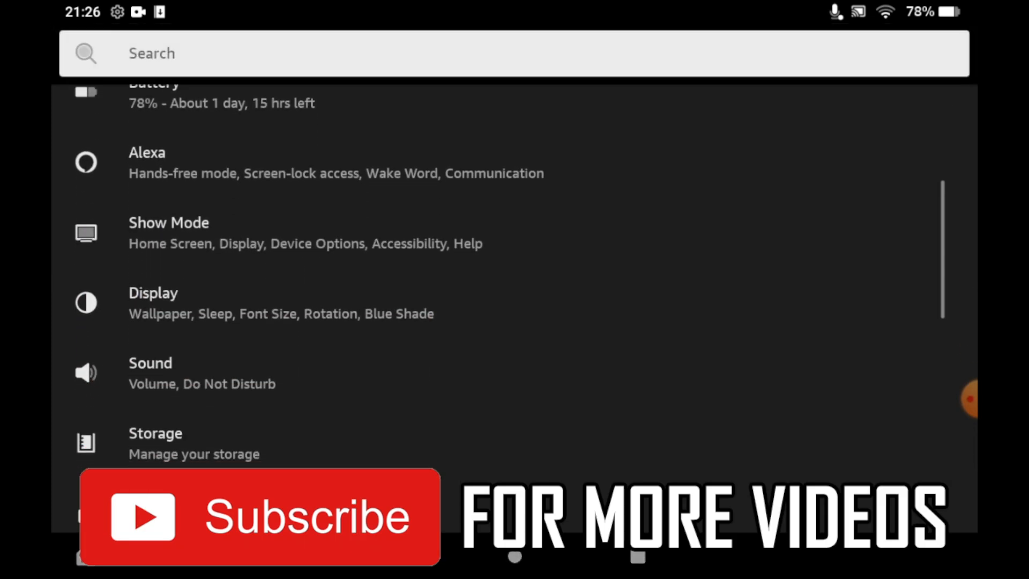
scroll(down, 3)
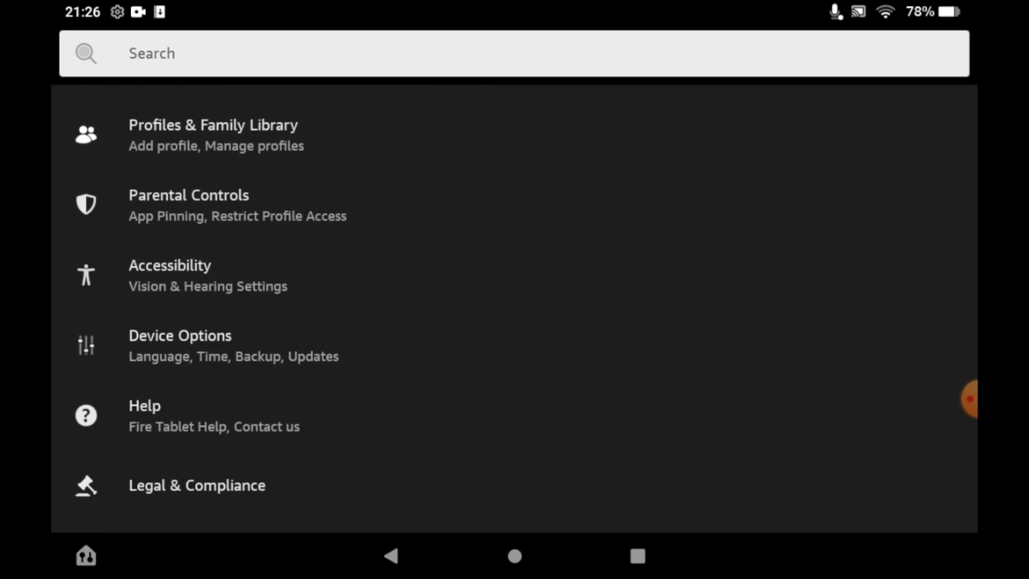
click(180, 345)
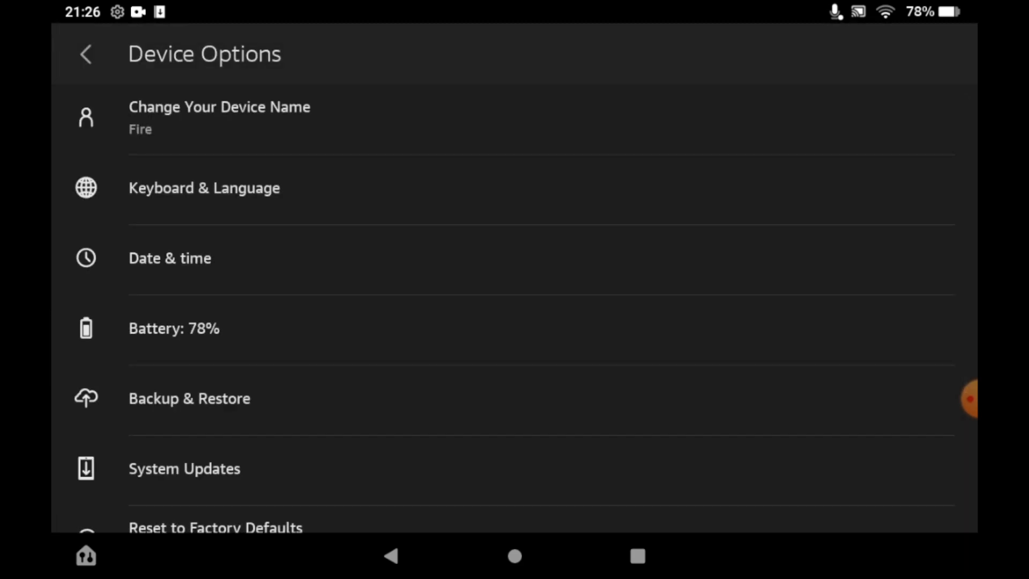
scroll(down, 3)
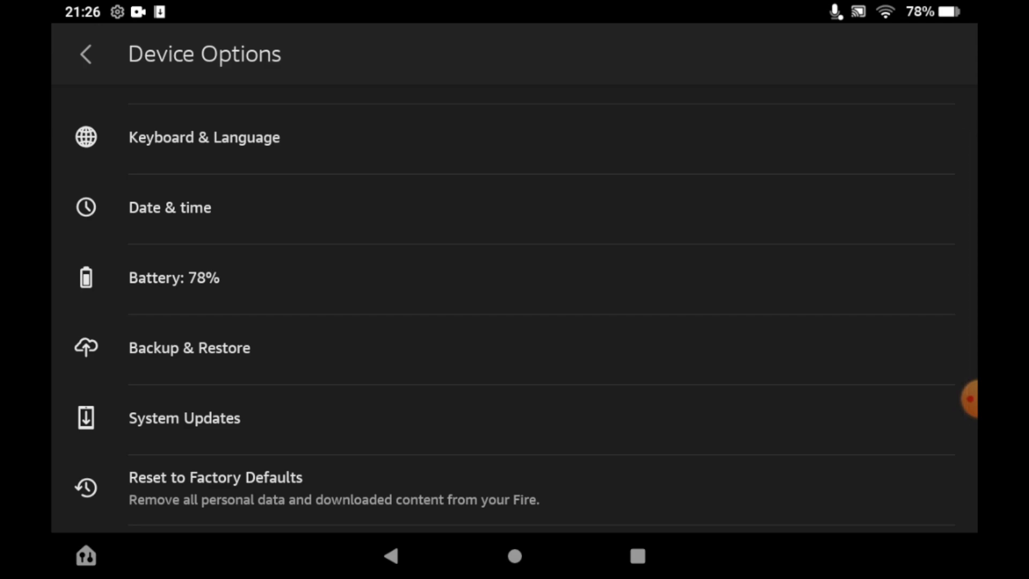
click(170, 207)
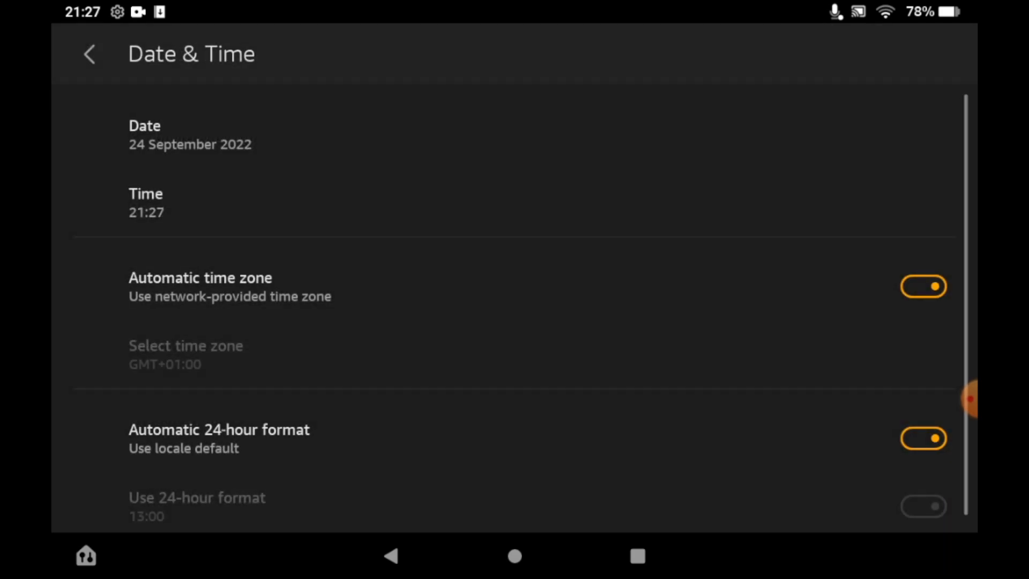
click(923, 286)
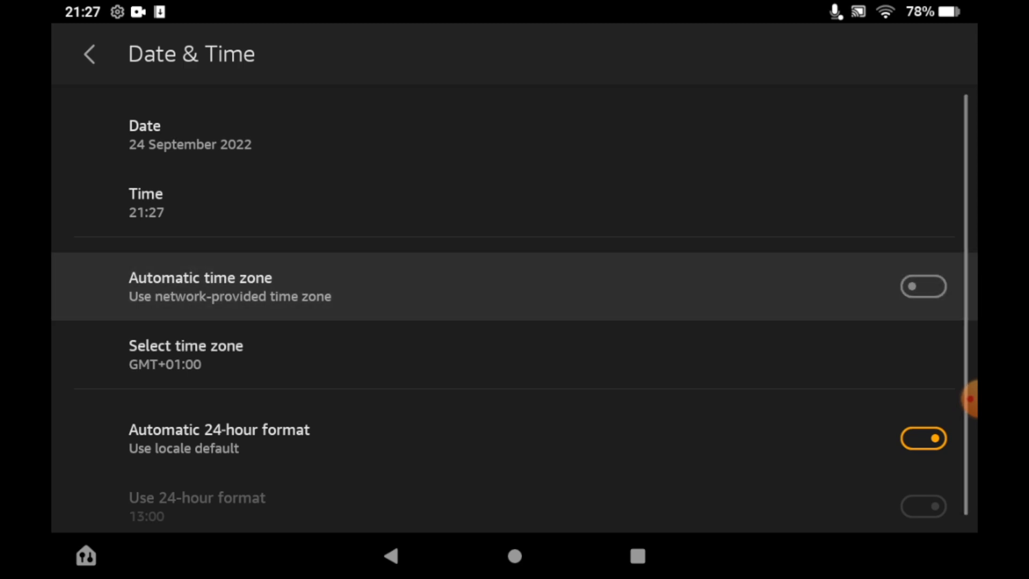
click(923, 286)
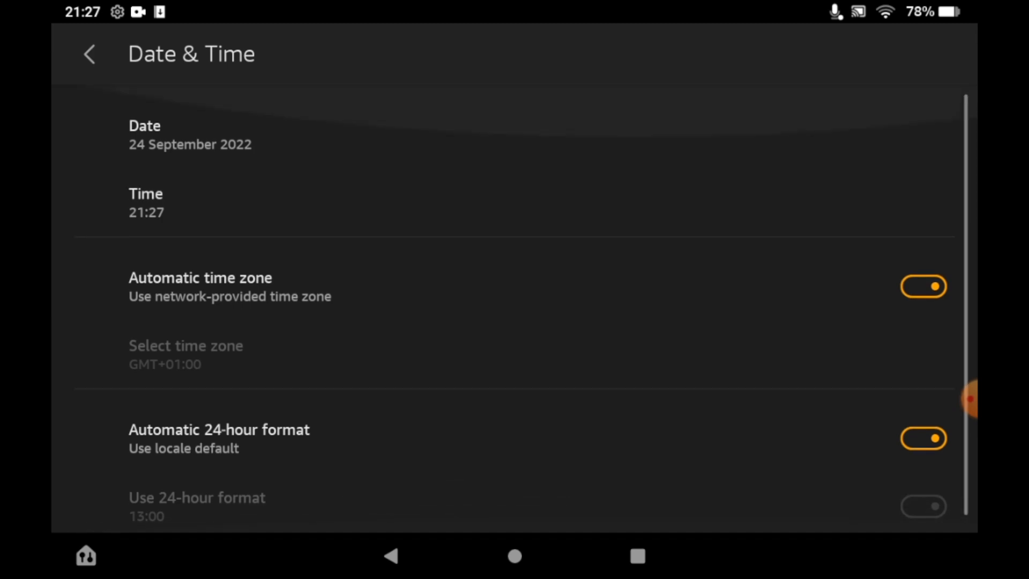
- Turn off automatic time zone and set the zone to Europe, GMT+01:00 British Summer Time (London)
click(186, 355)
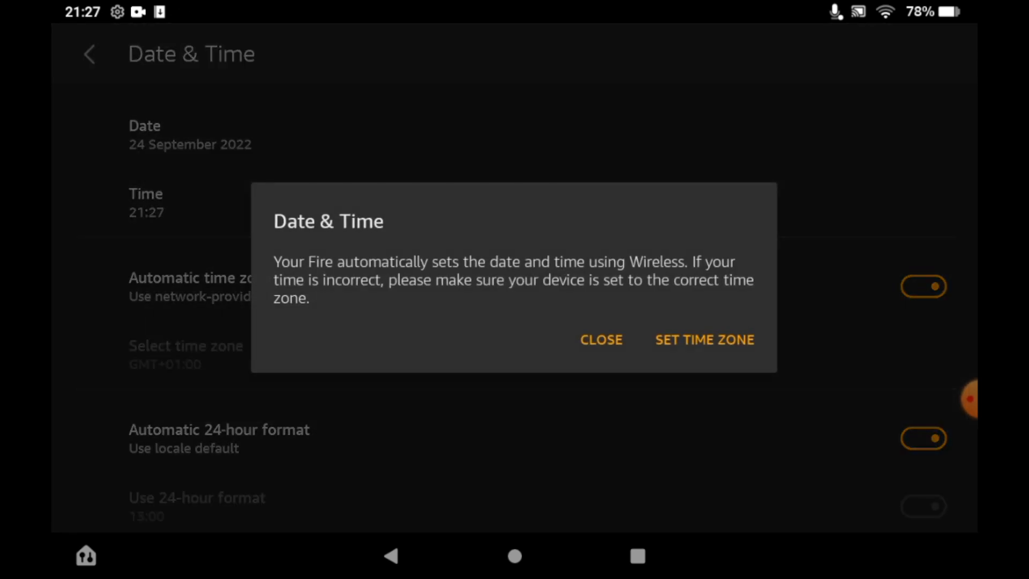
click(705, 340)
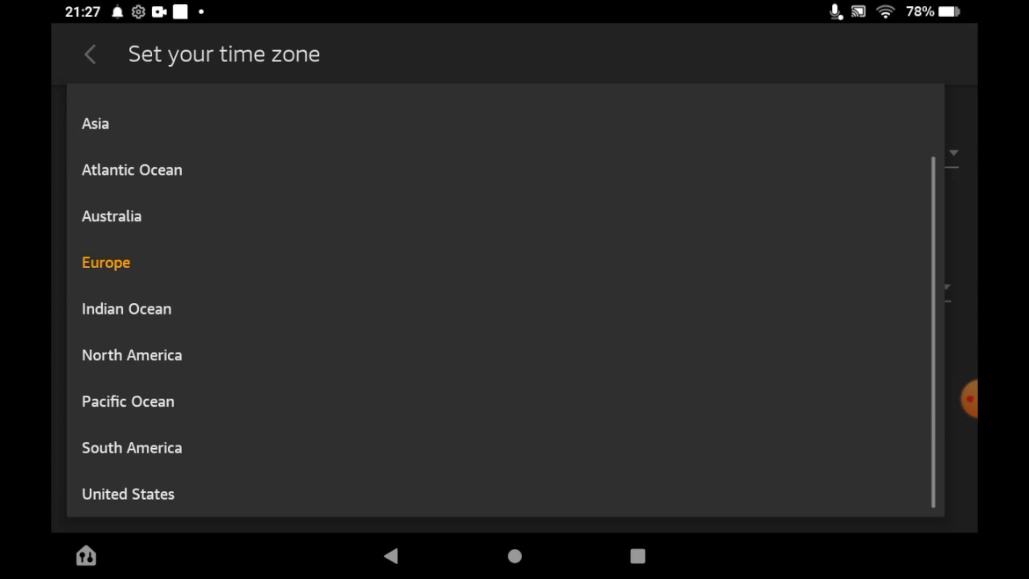
click(106, 262)
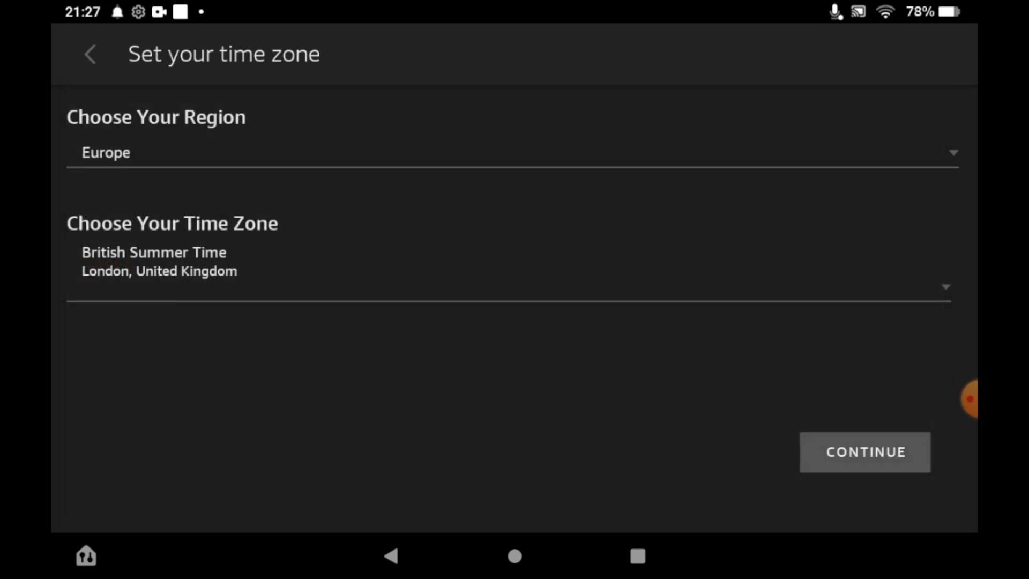
click(505, 262)
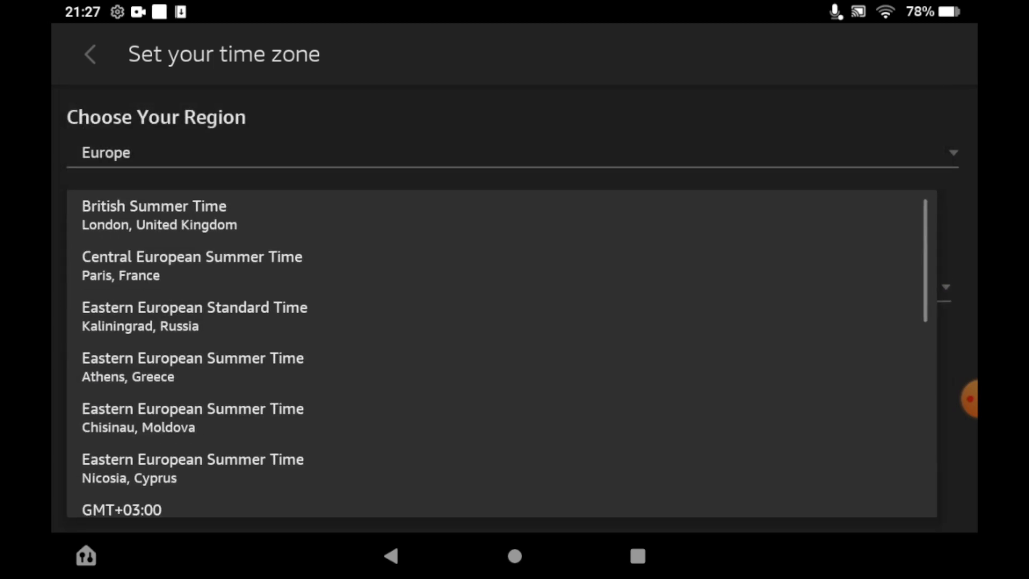
click(154, 215)
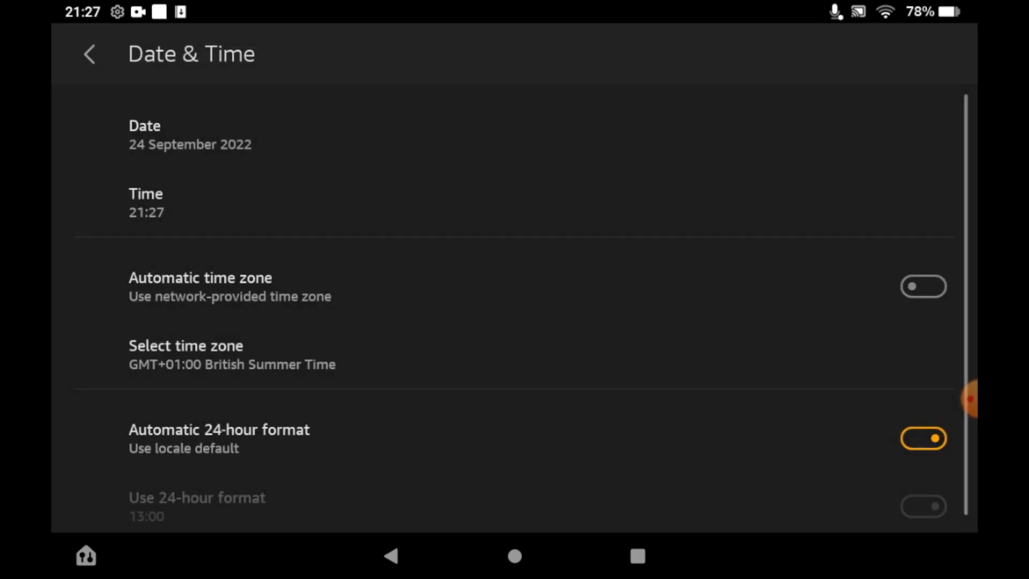
click(200, 285)
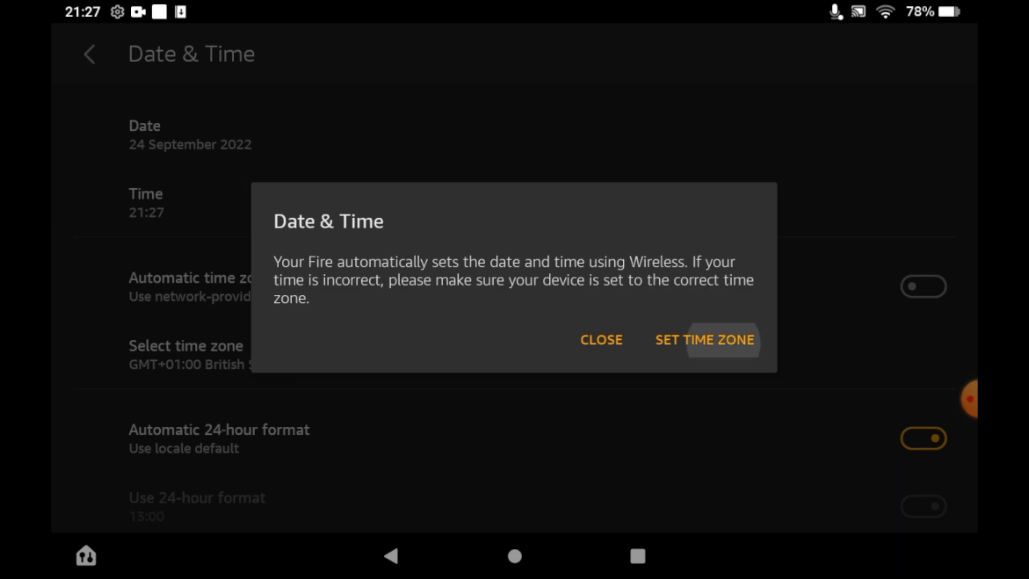
click(704, 340)
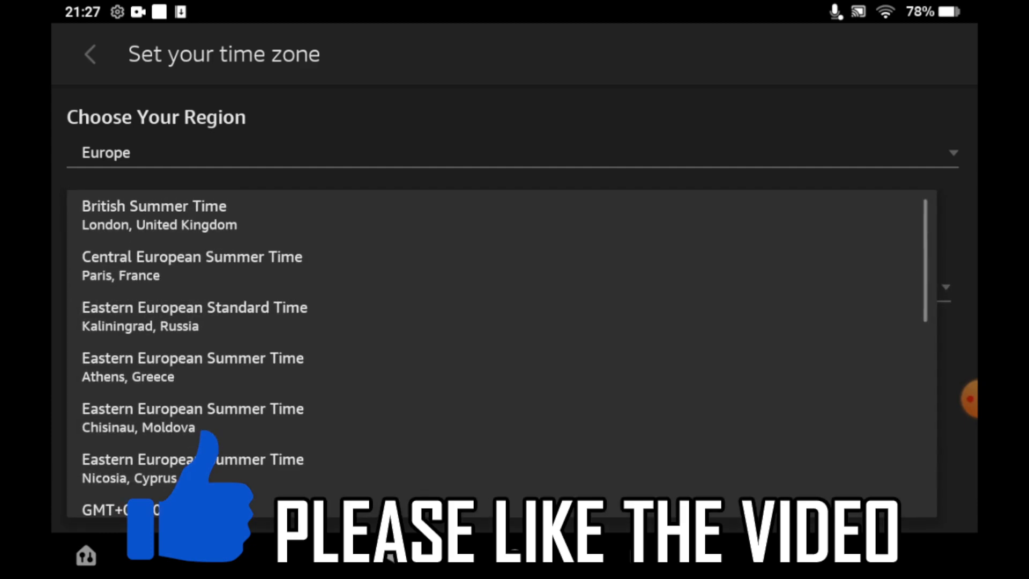
click(153, 215)
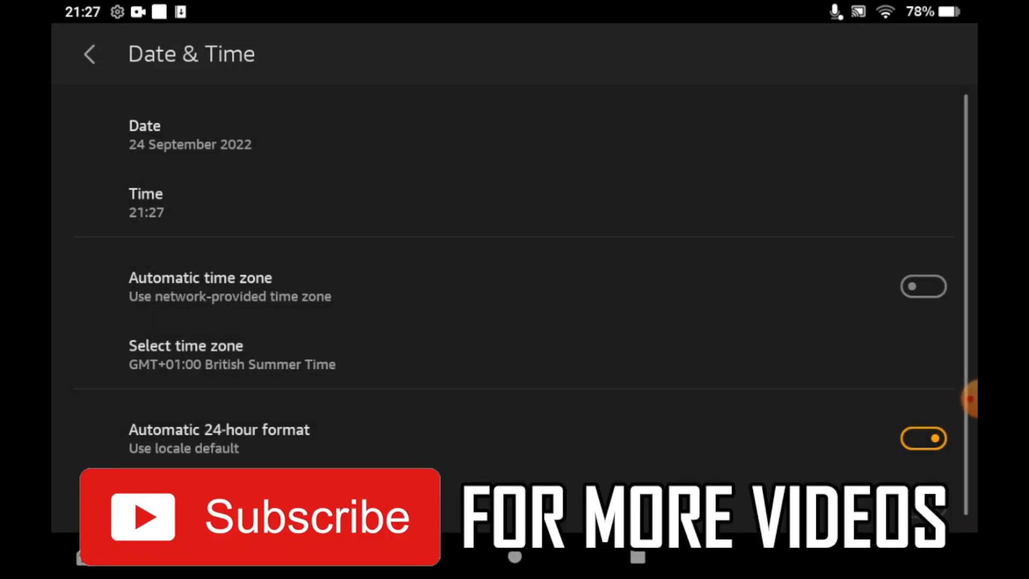